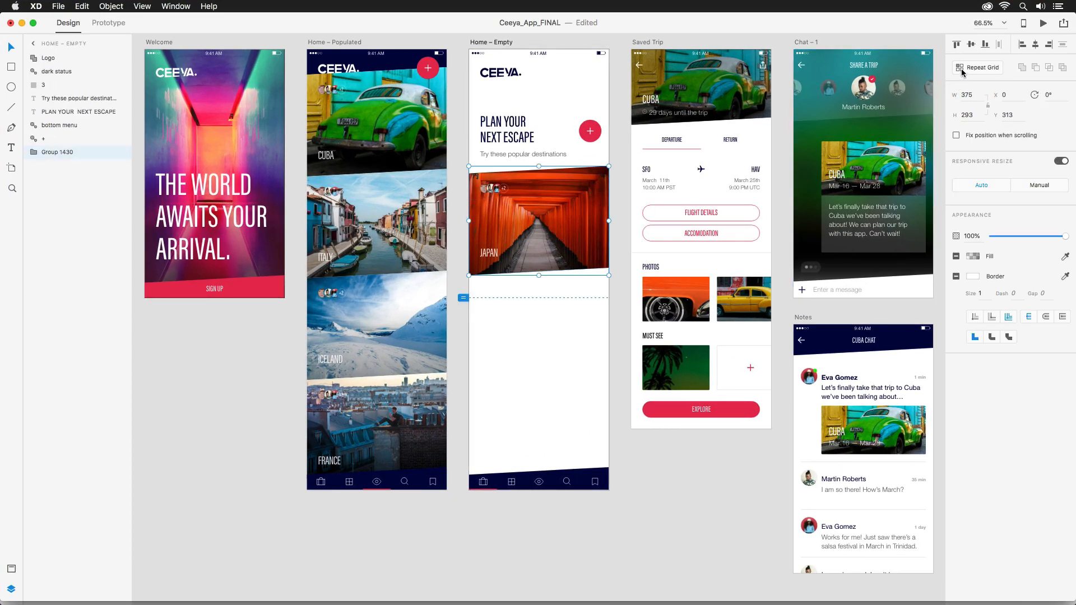
Repeat the Japan destination card down the empty home screen with a repeat grid.
left_click_drag(539, 276, 539, 571)
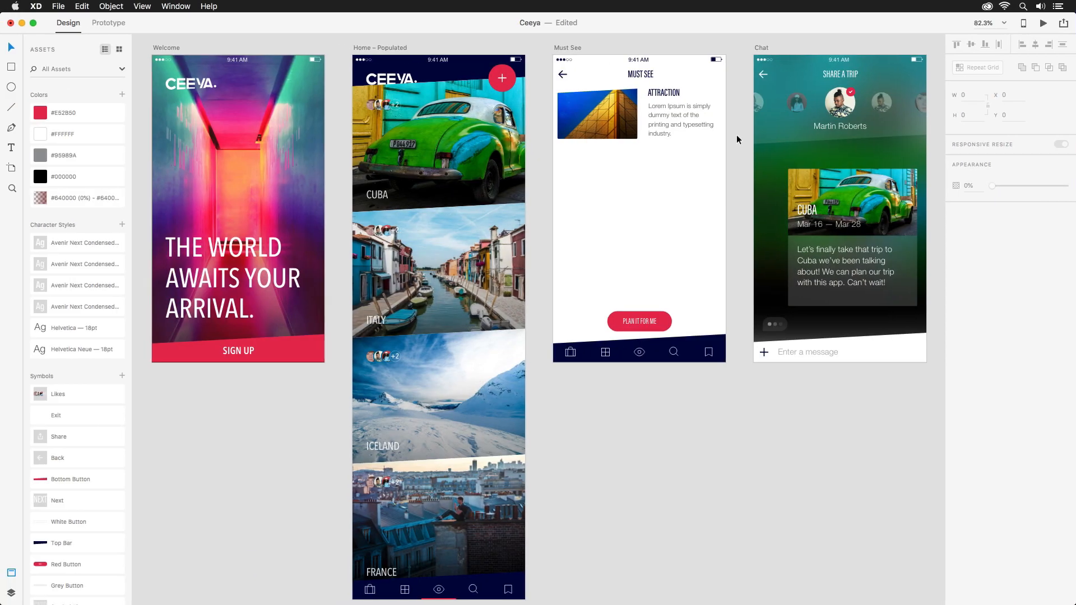
Repeat the Must See attraction into a list, retitle one HAKONE SHRINE, and colour titles red #E52850.
left_click(603, 110)
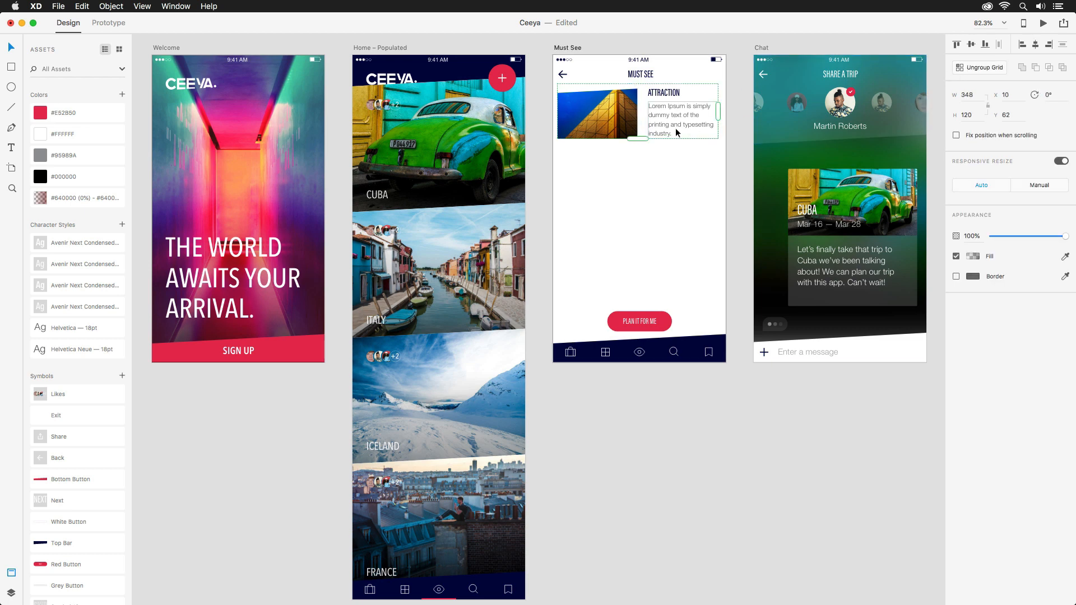
left_click_drag(638, 142, 656, 398)
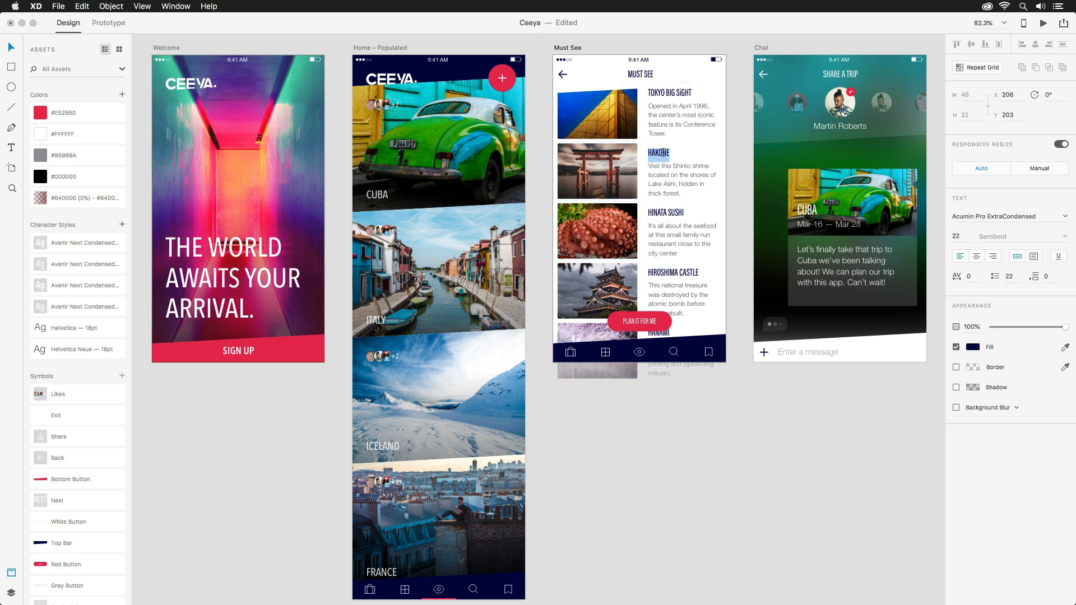
type("SHRINE")
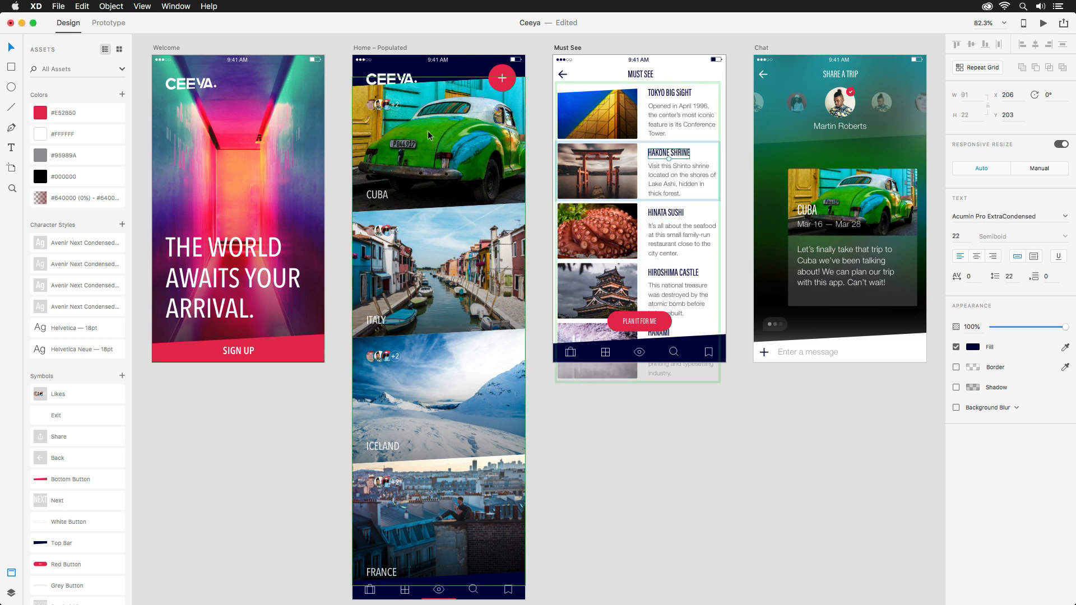
left_click(50, 112)
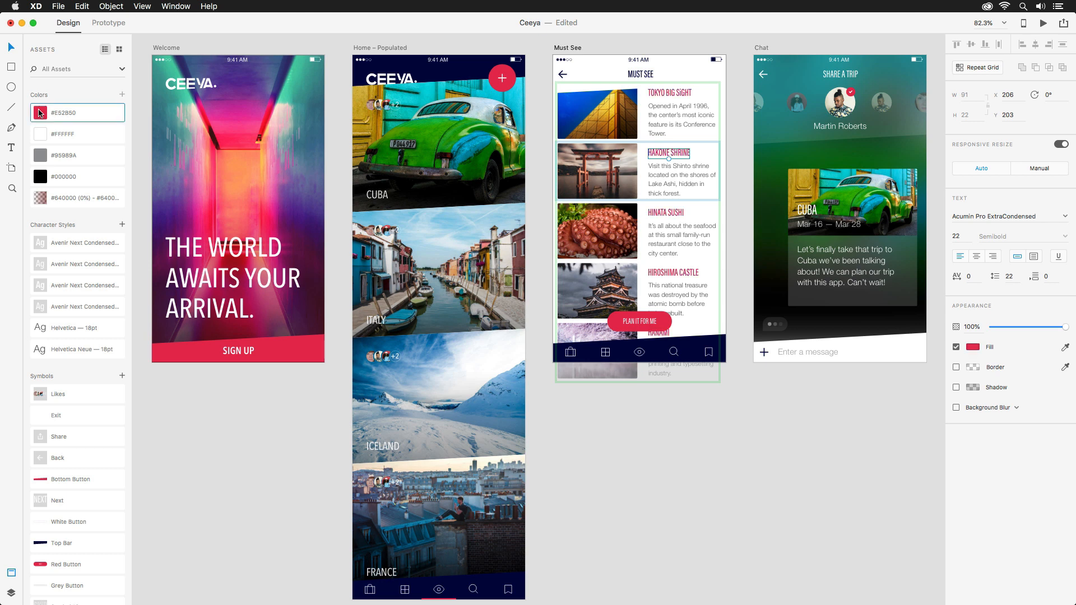
mouse_move(175, 118)
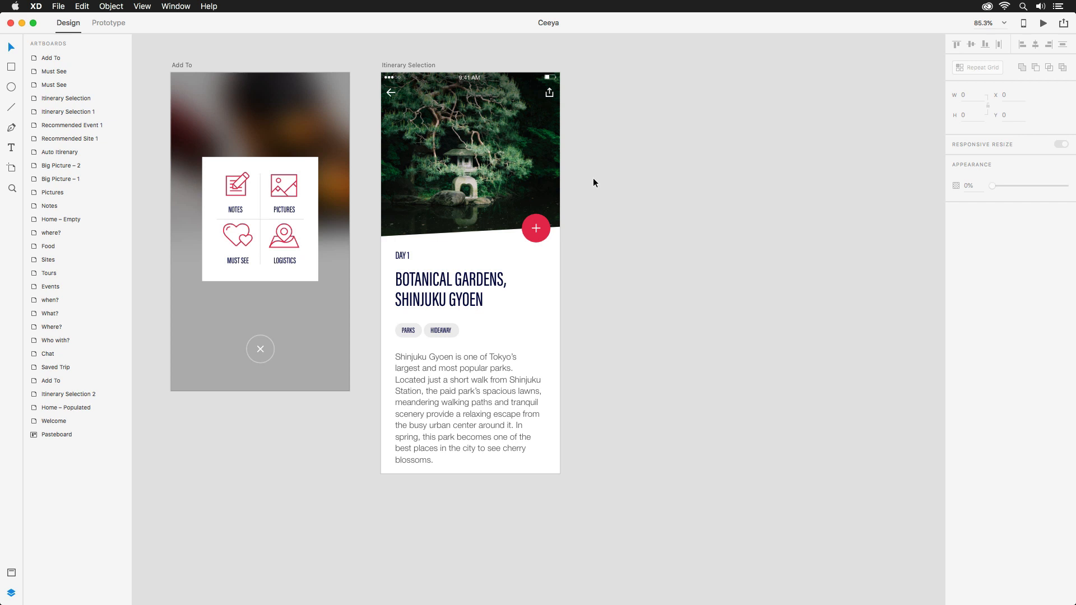
mouse_move(511, 135)
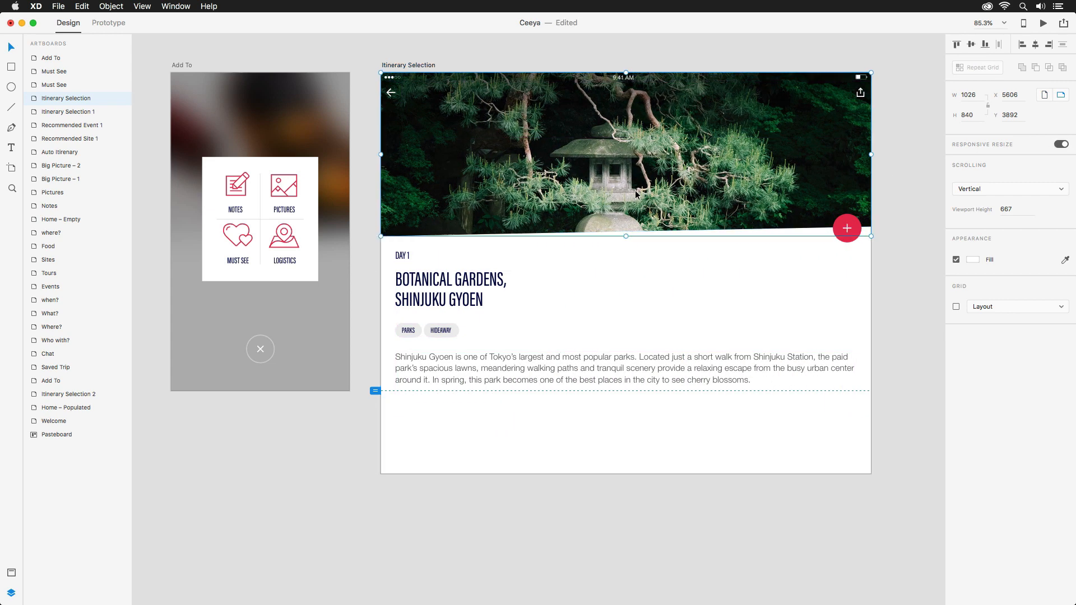
Select the Itinerary Selection content so it reflows across the widened layout.
double_click(625, 155)
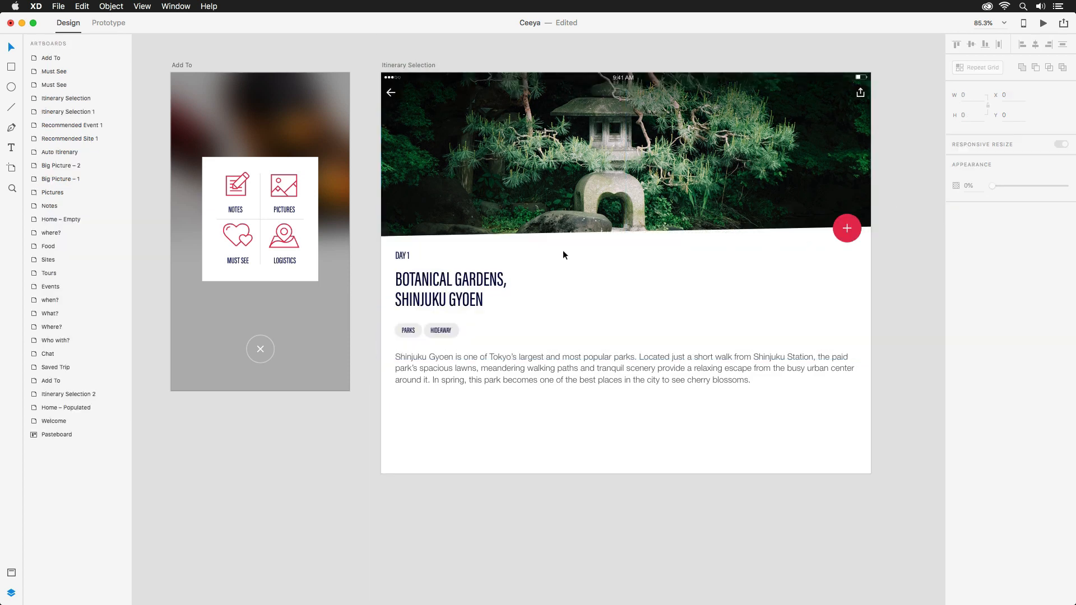
Stretch the Add To options grid taller and back, then enable Responsive Resize for it.
left_click(260, 218)
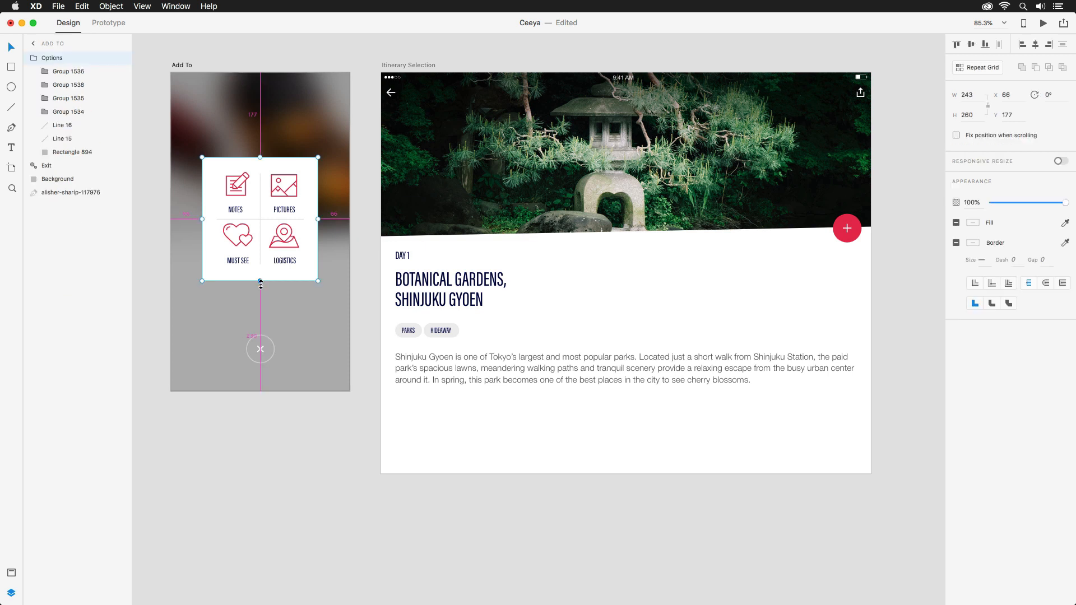
left_click_drag(260, 280, 260, 324)
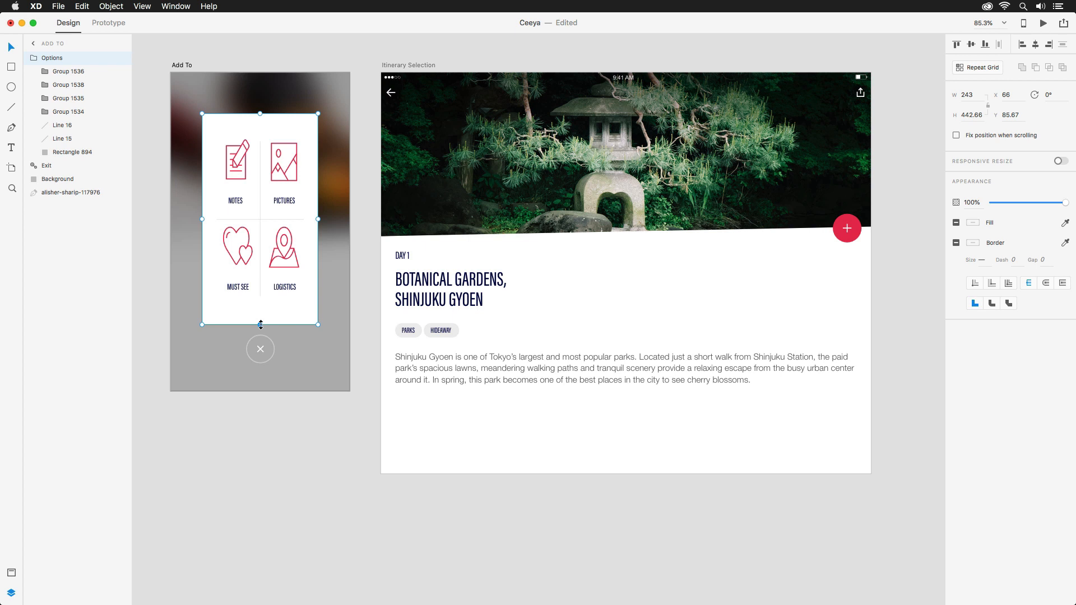
left_click_drag(260, 325, 261, 280)
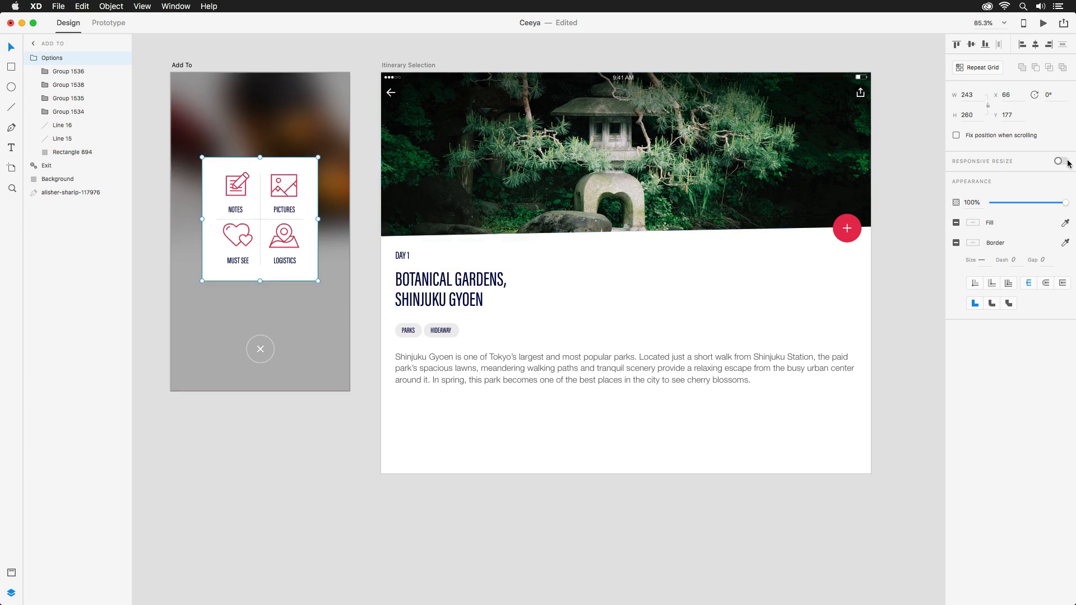
left_click(1060, 161)
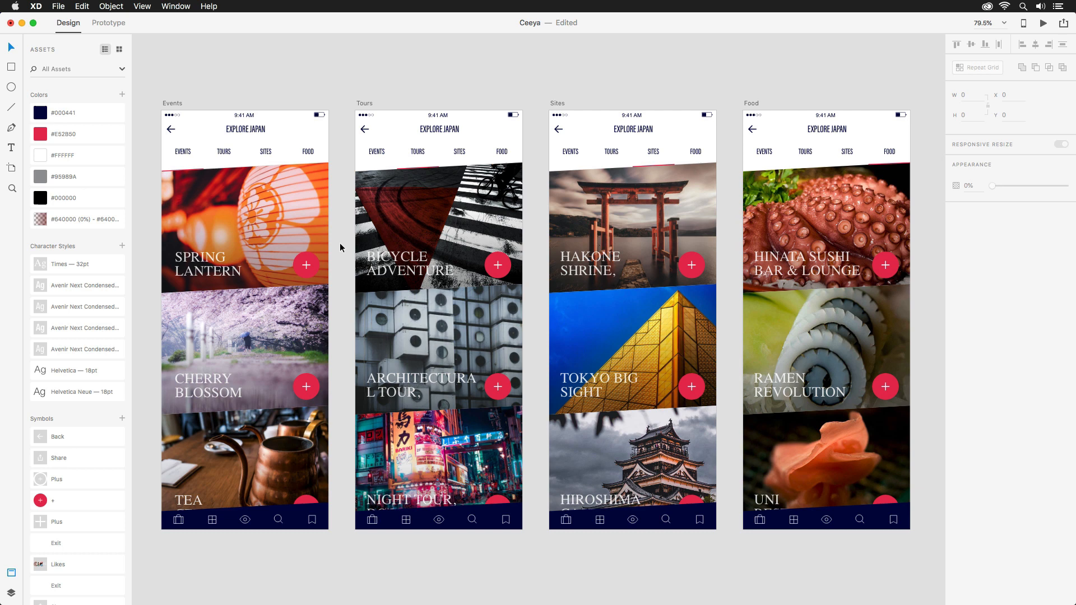
Edit the saved navy #000441 colour toward red #E20045 across the Explore Japan screens.
right_click(55, 112)
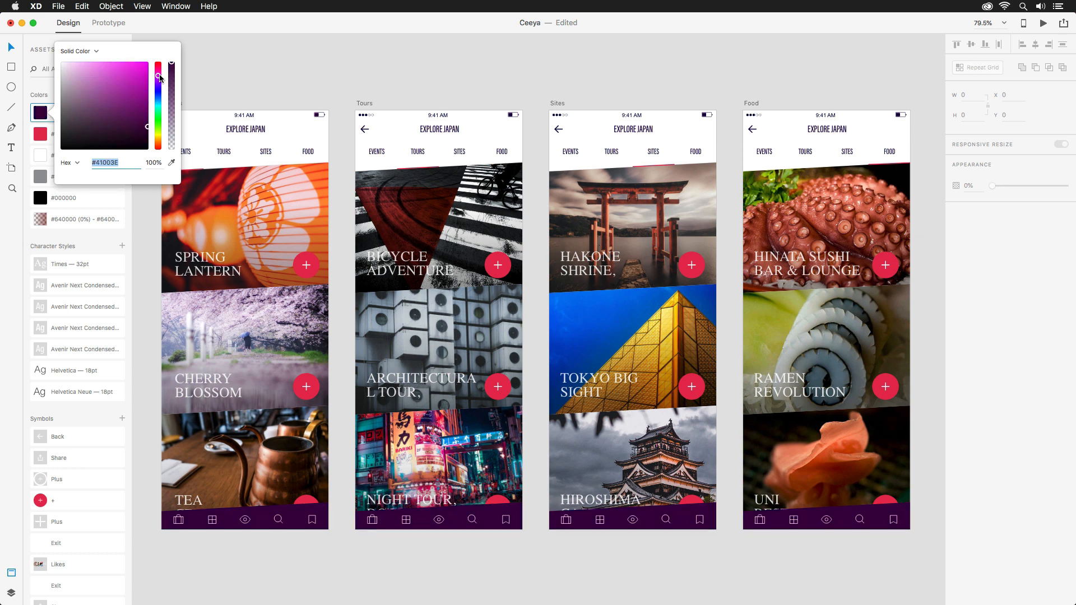
left_click_drag(171, 78, 171, 65)
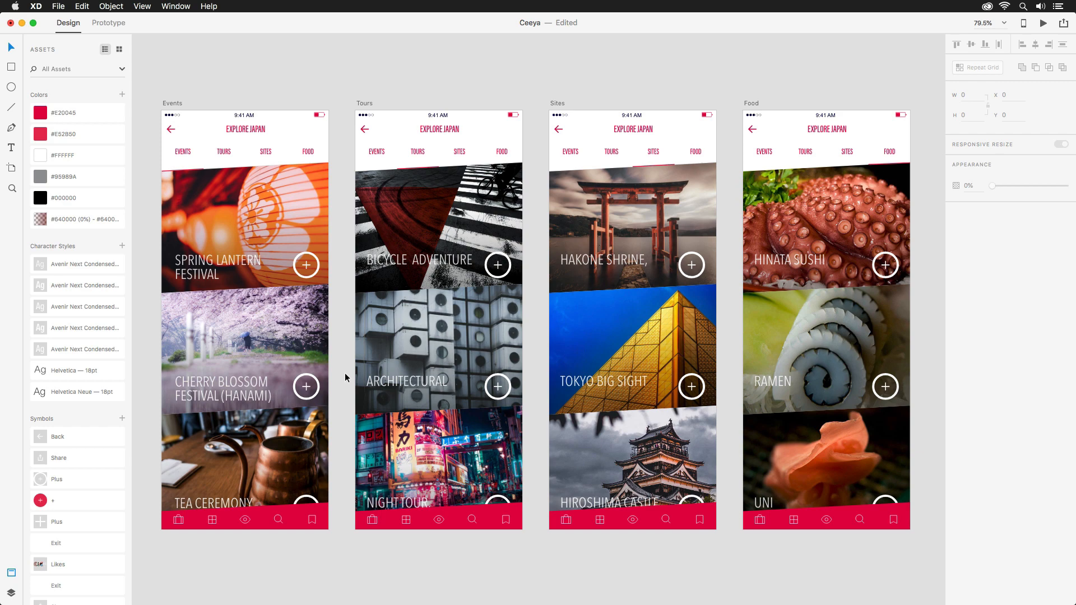
left_click(108, 23)
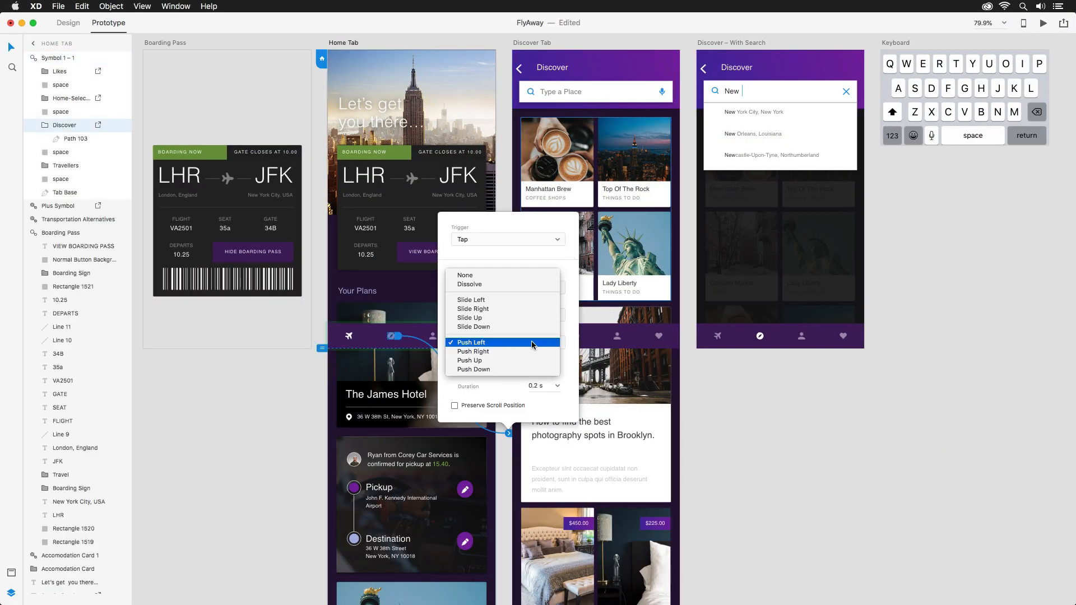
Make the search screen show the Keyboard as a slide-up overlay, then start the preview.
left_click(472, 343)
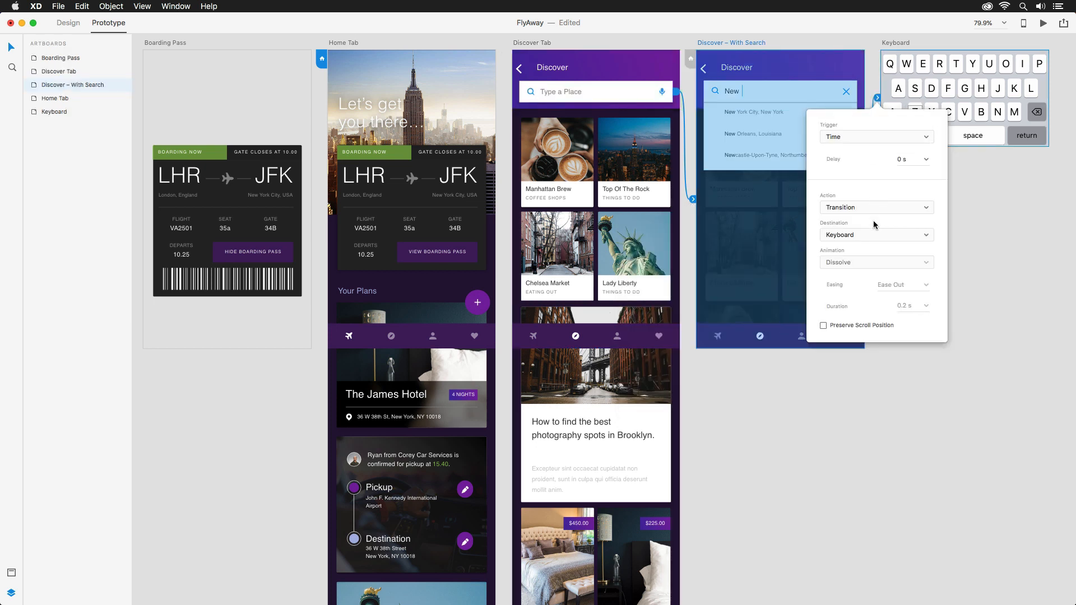
left_click(876, 208)
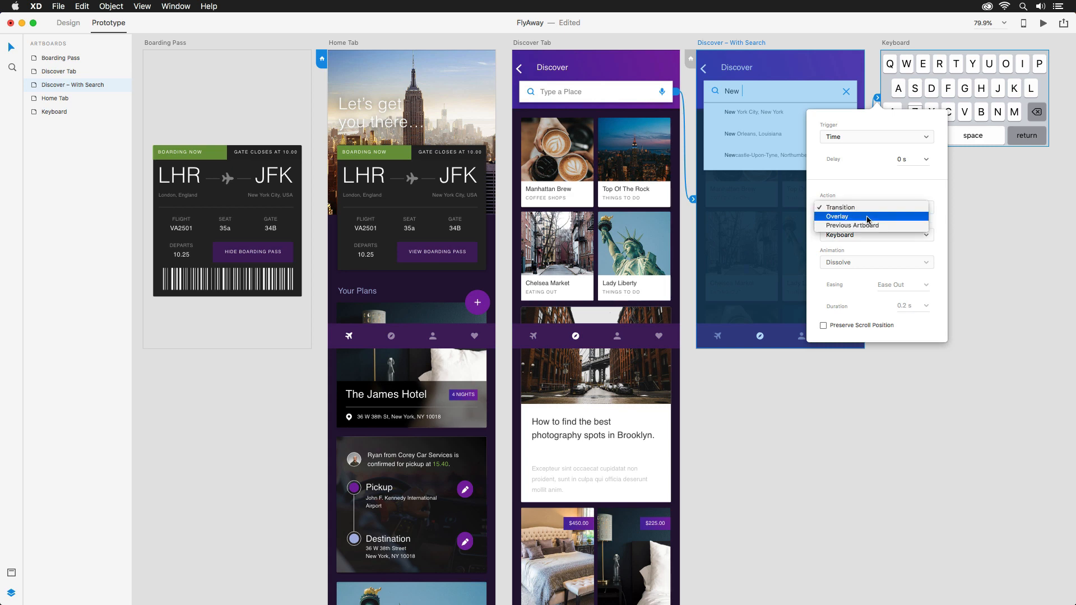
left_click(837, 217)
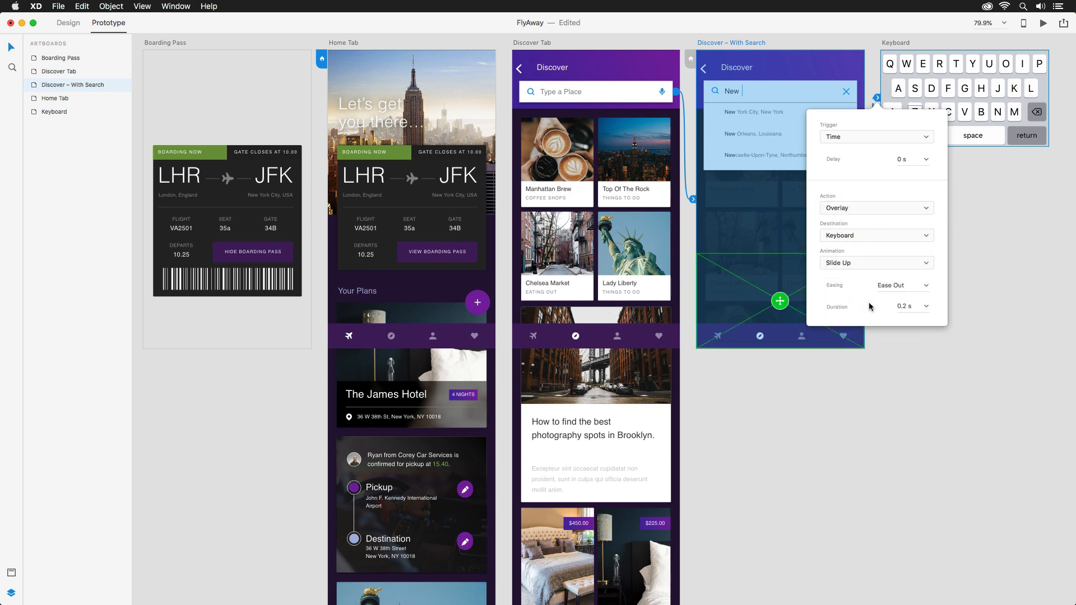
left_click(1042, 23)
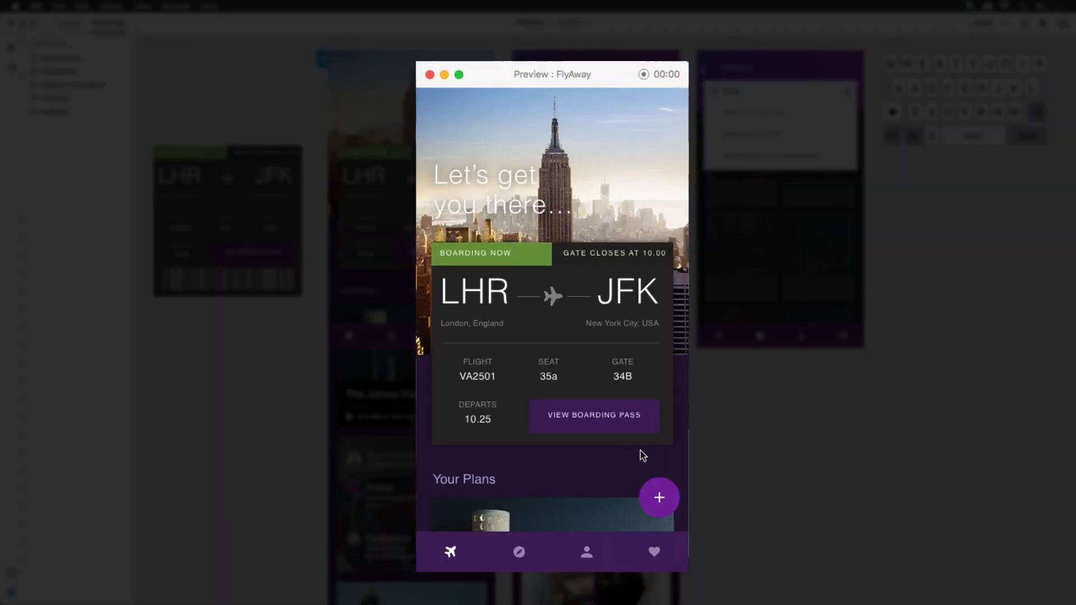
Preview the FlyAway prototype: go to Discover, search 'New', return home and end the preview.
left_click(519, 552)
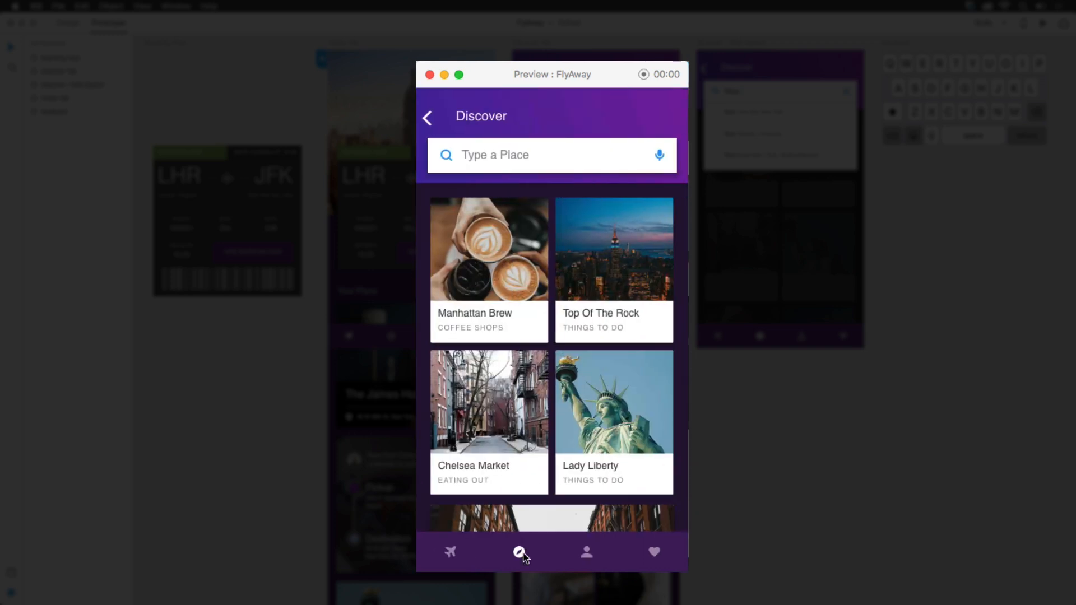
type("New")
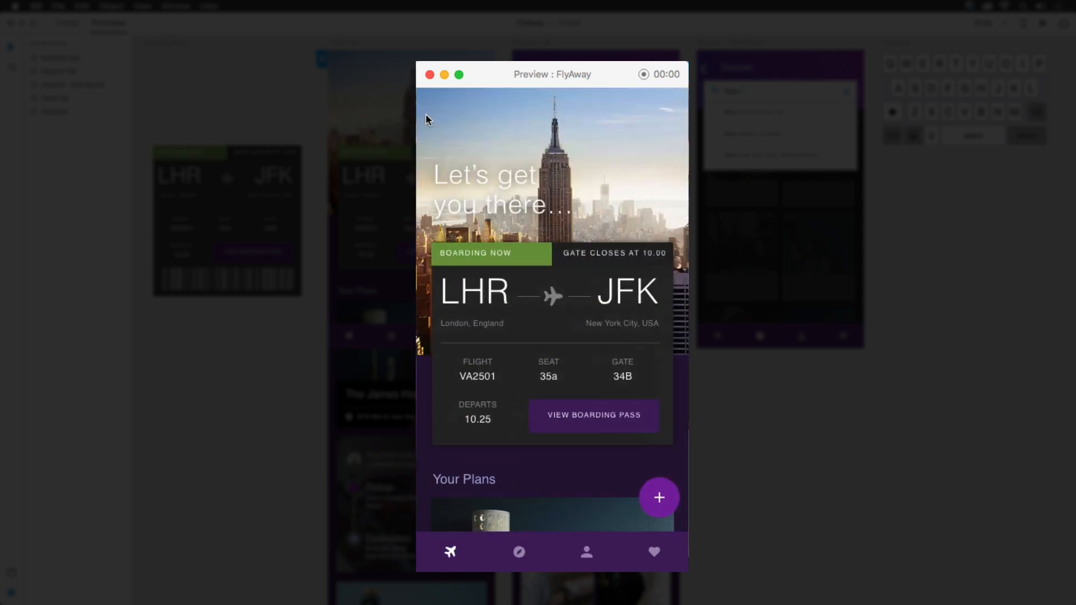
left_click(592, 415)
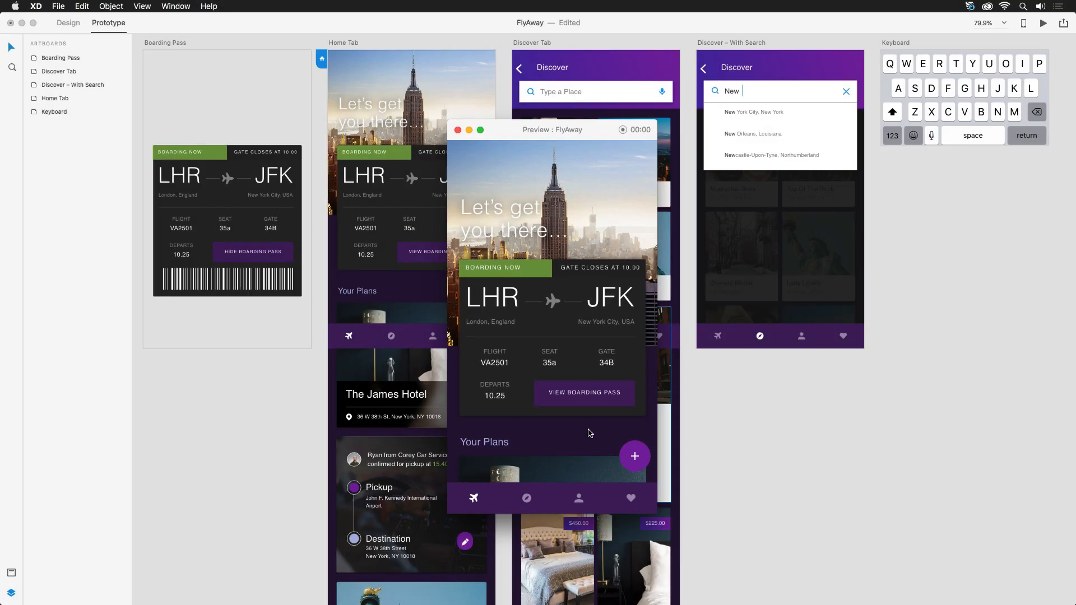
left_click(68, 23)
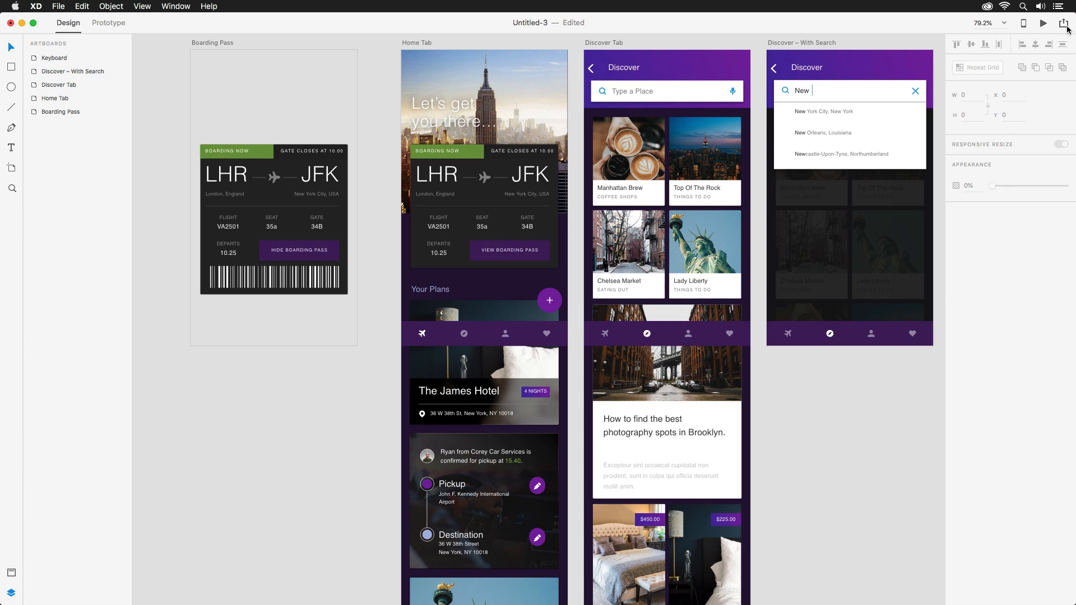
Publish the prototype as a public link titled 'Fly Away'.
left_click(1066, 7)
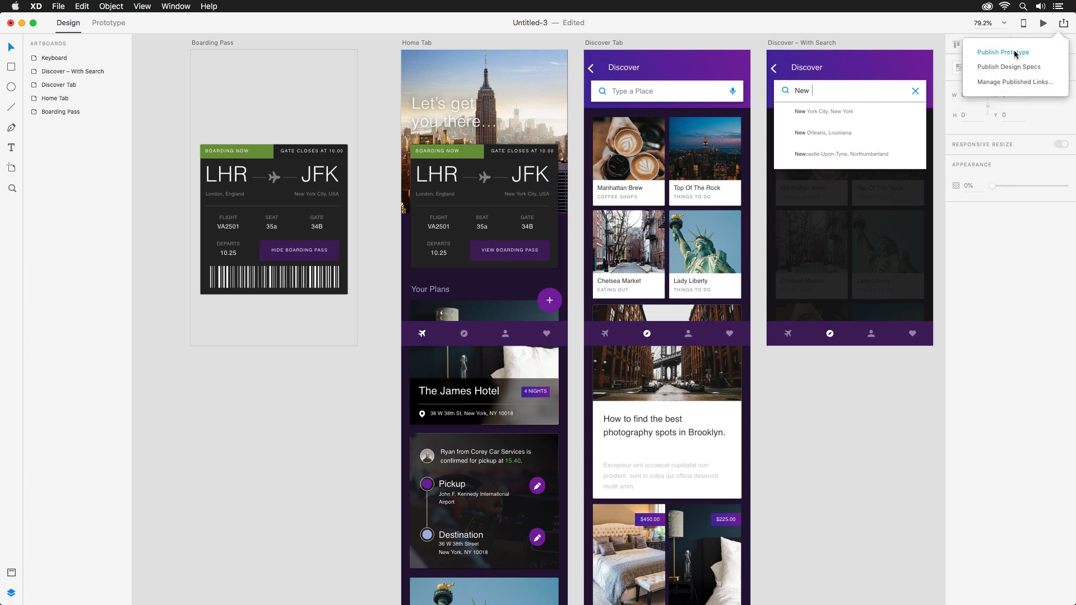
left_click(1002, 53)
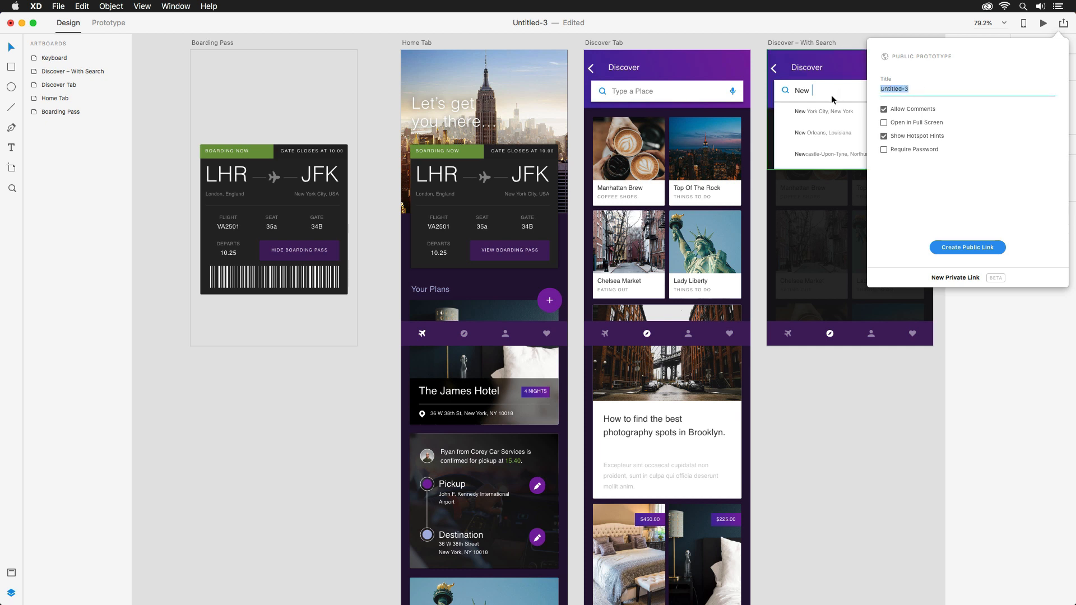
type("Fly Away")
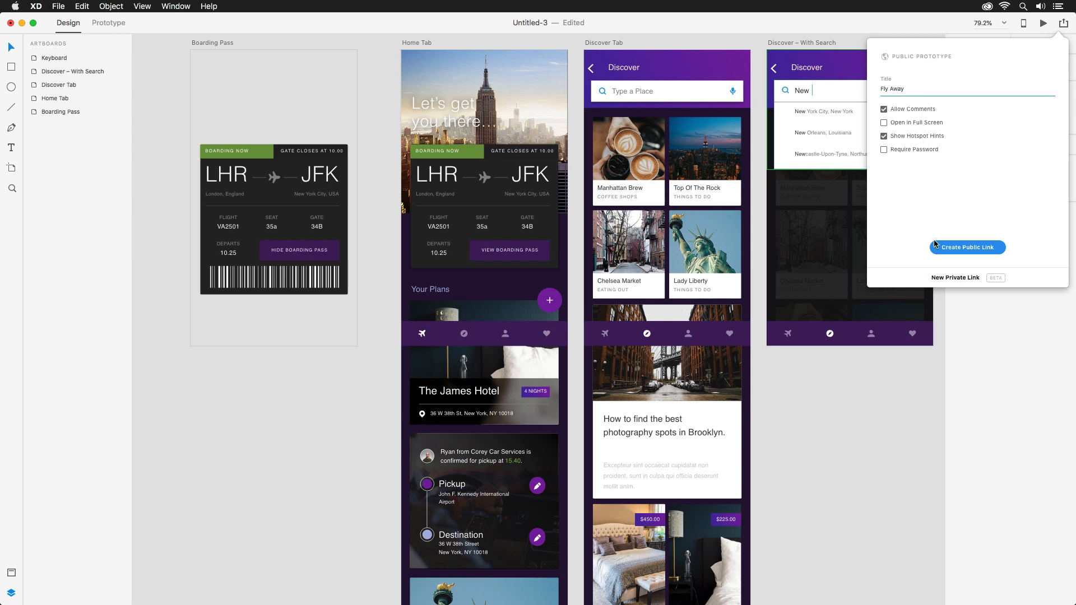
left_click(953, 278)
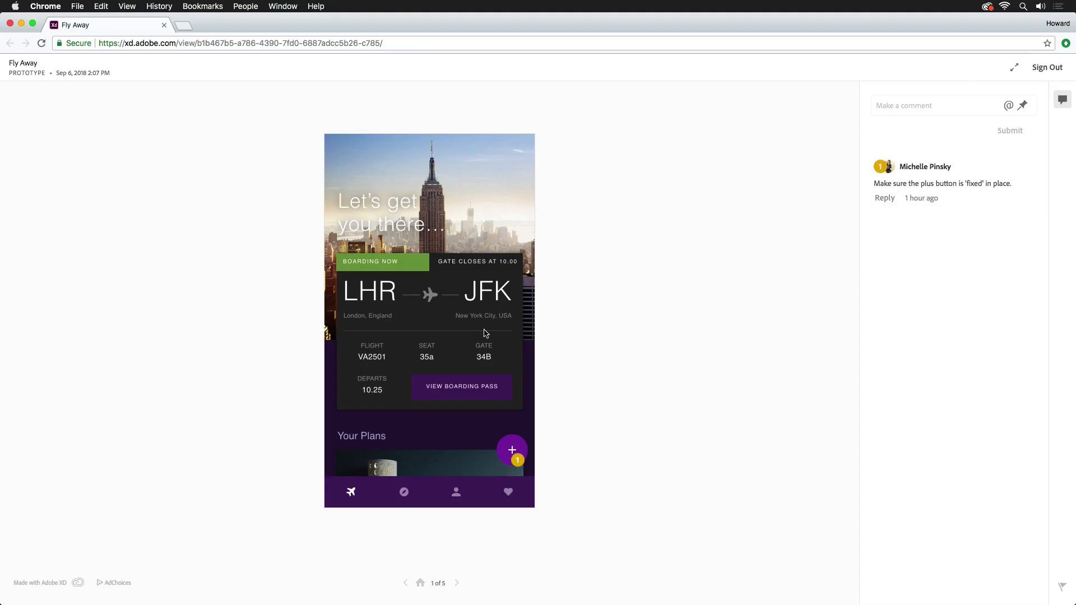
Scroll through the published Fly Away prototype and its reviewer comments in Chrome.
scroll("down", 3)
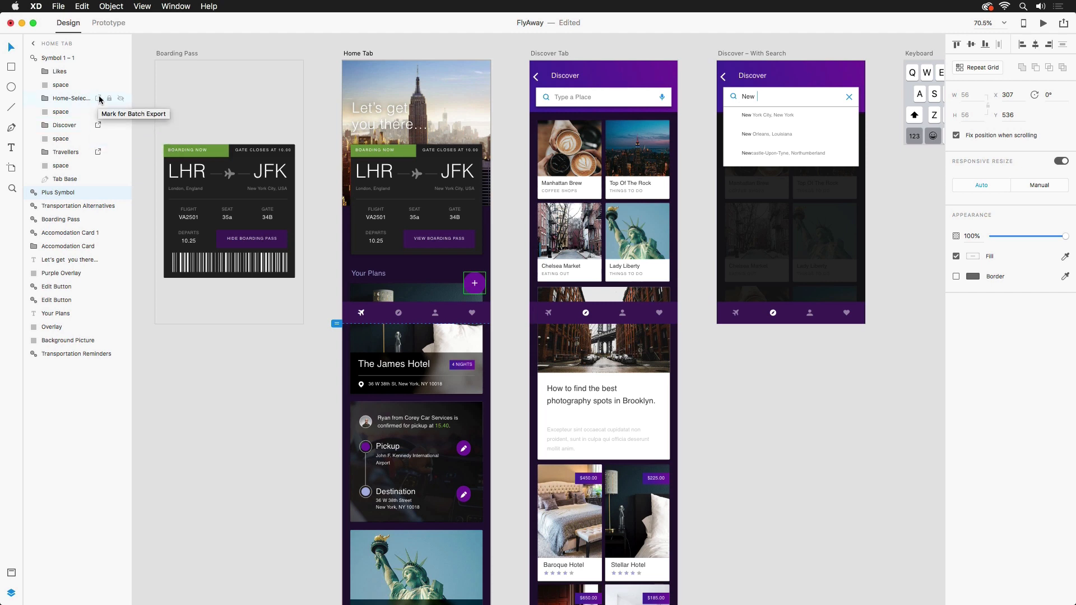
Mark the Home Tab's Likes icon for batch export and go to sharing options.
left_click(99, 71)
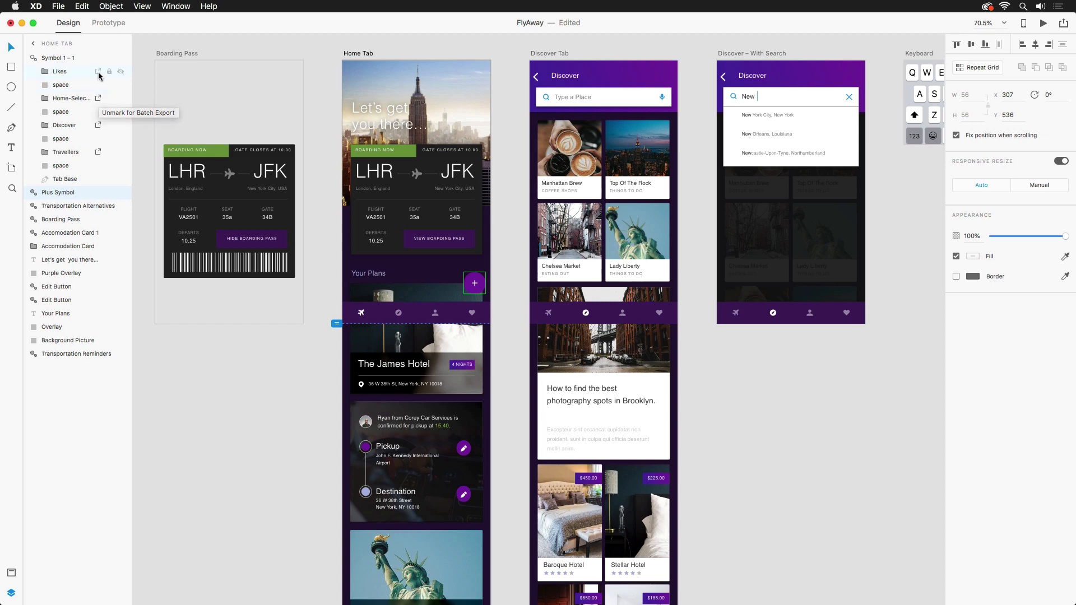
mouse_move(96, 109)
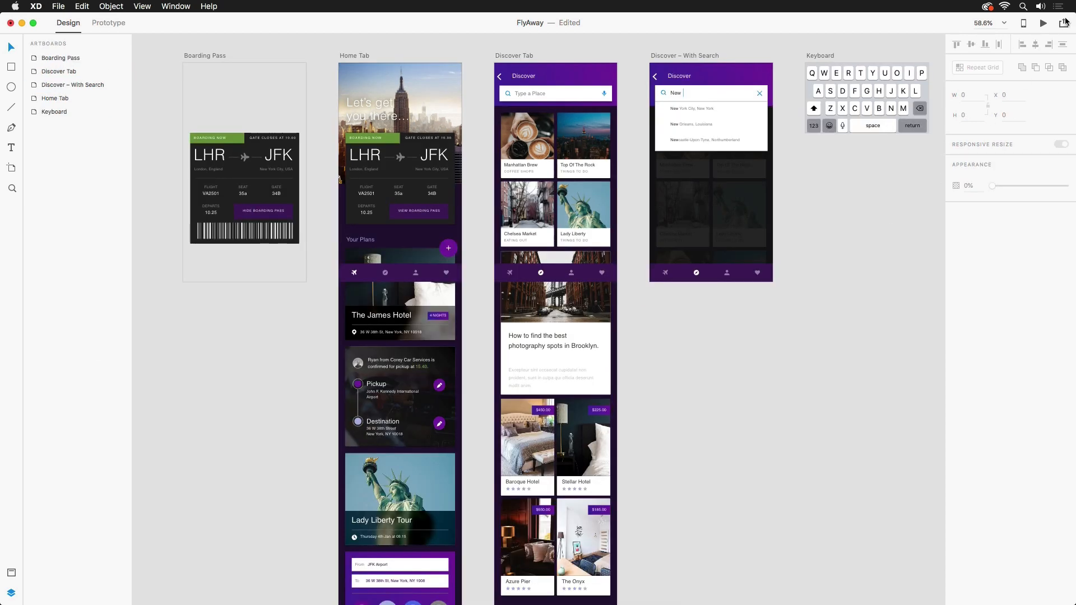
left_click(1064, 7)
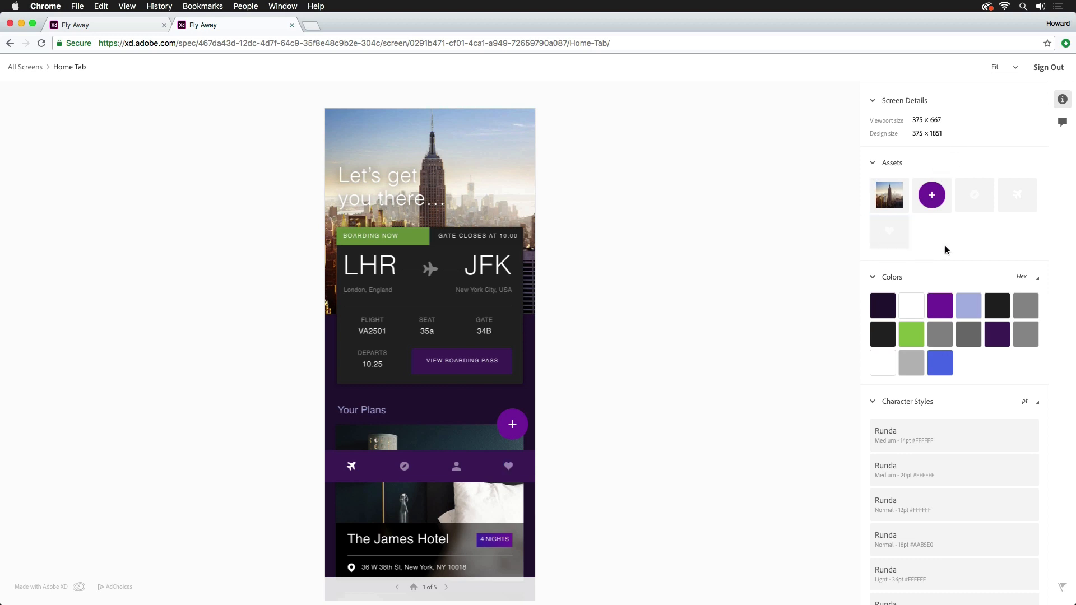
mouse_move(973, 372)
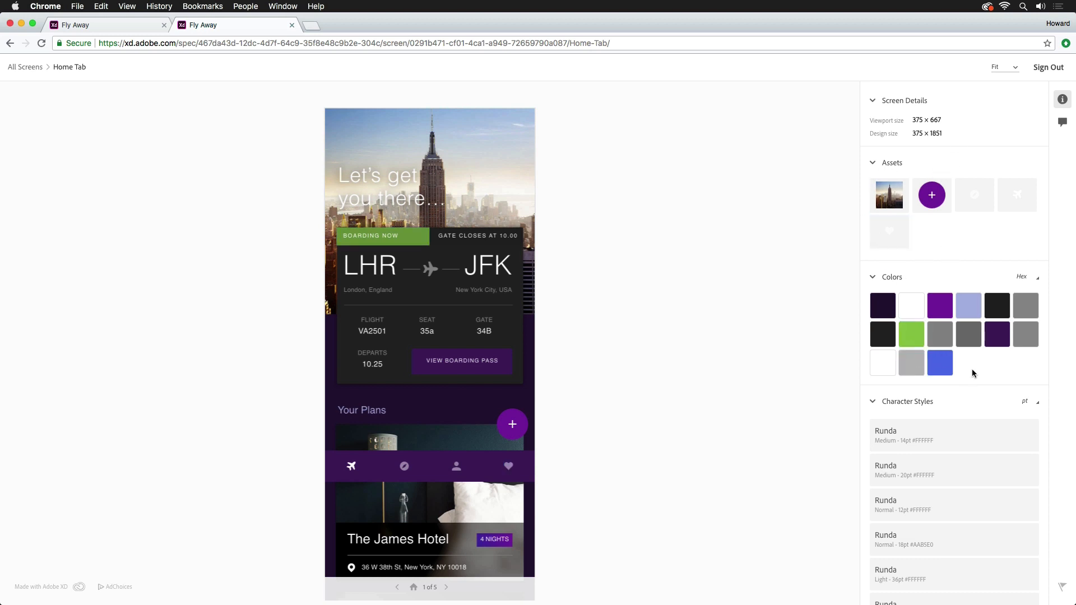